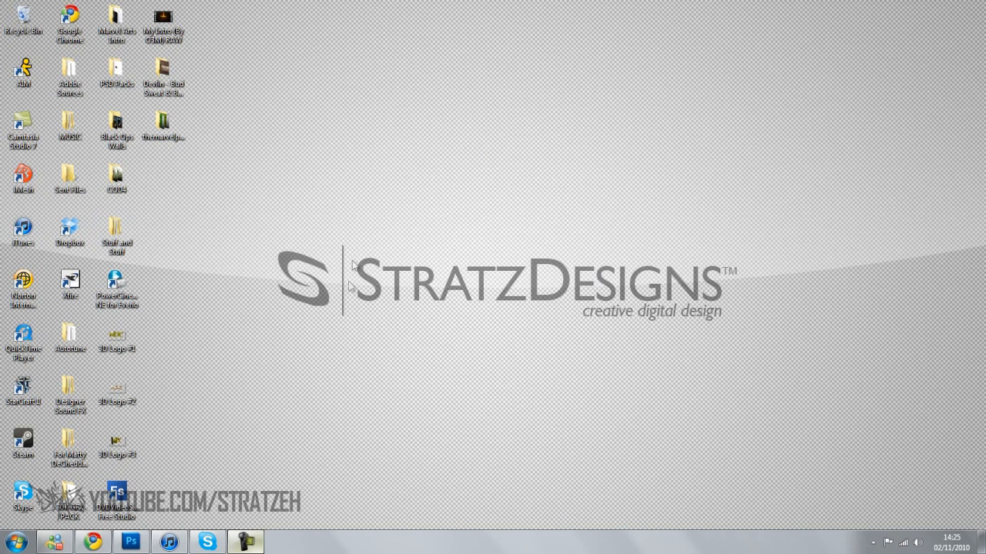
mouse_move(449, 241)
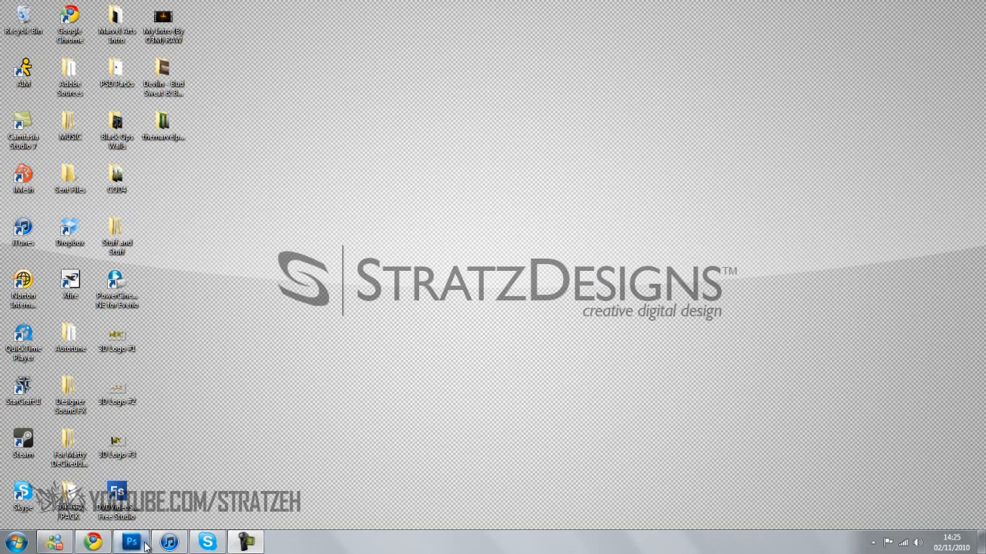
Launch Photoshop on the finished silver TUTORIAL example and close the layer menu.
click(131, 542)
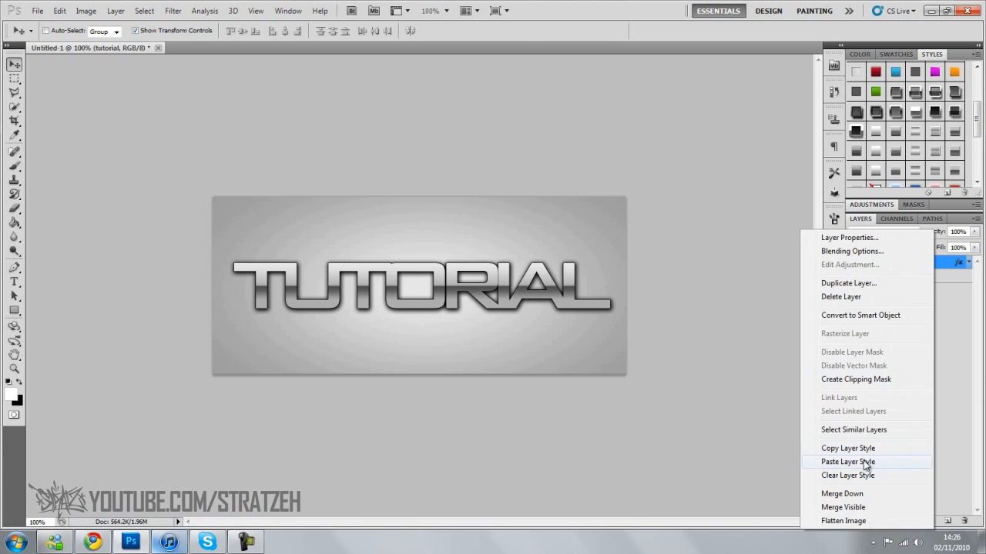
click(847, 461)
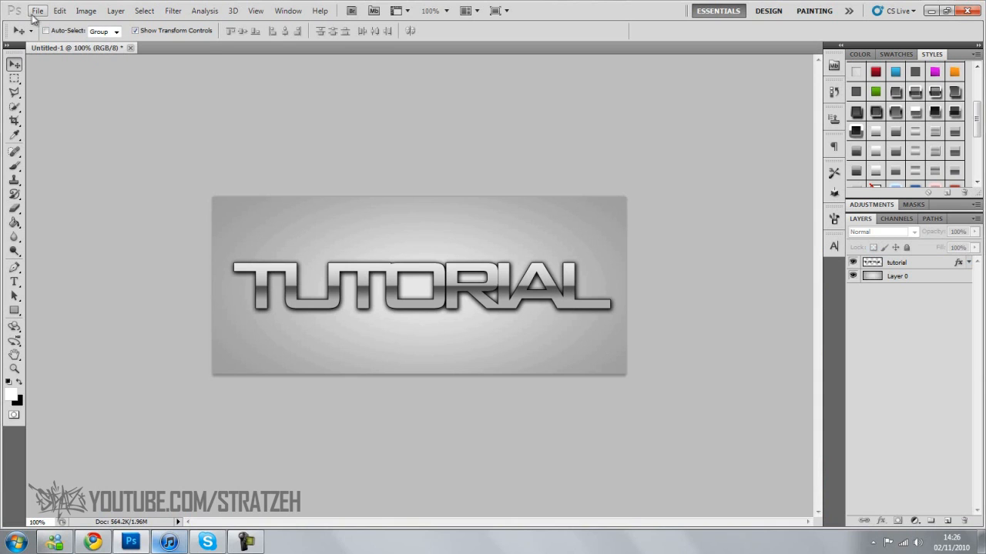
Create a 671×287 px document filled with #7e7e7e grey, then set foreground to white.
click(37, 10)
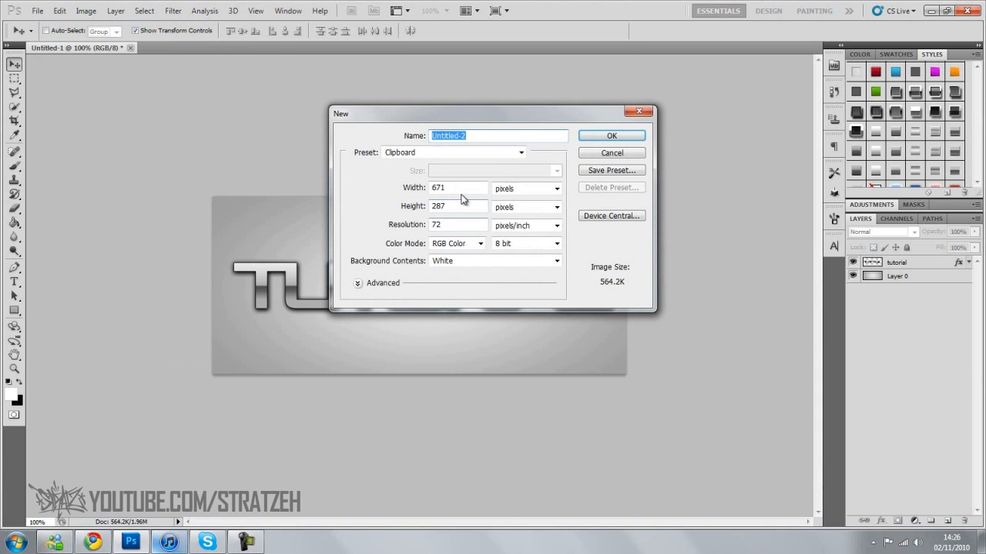
click(611, 136)
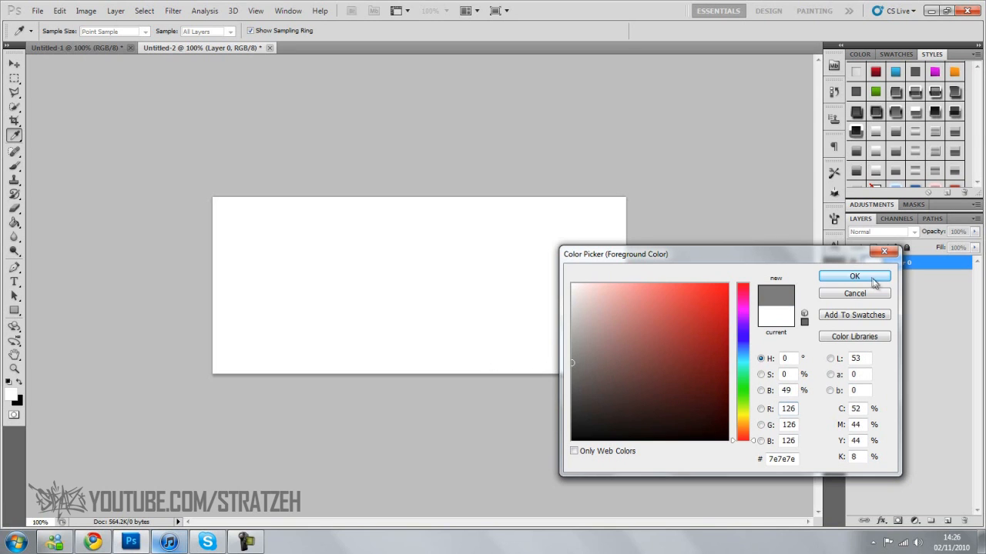
click(854, 277)
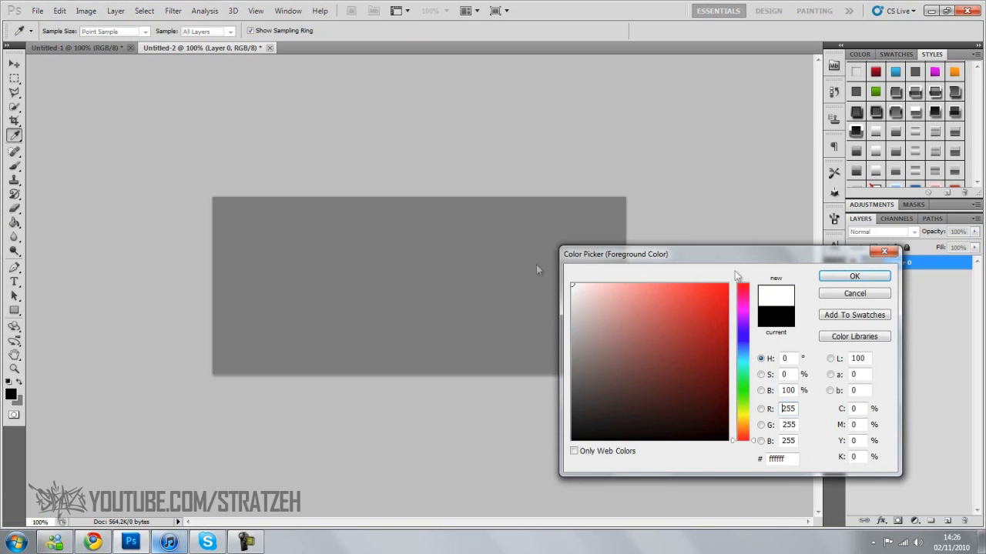
click(854, 275)
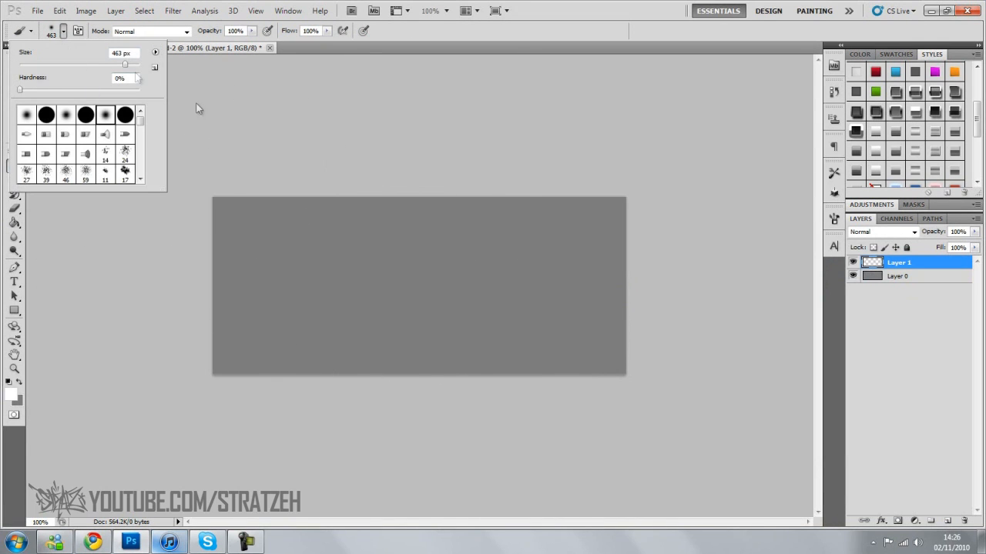
Paint a 463 px soft white glow at the centre, stretch it, and merge down.
click(419, 287)
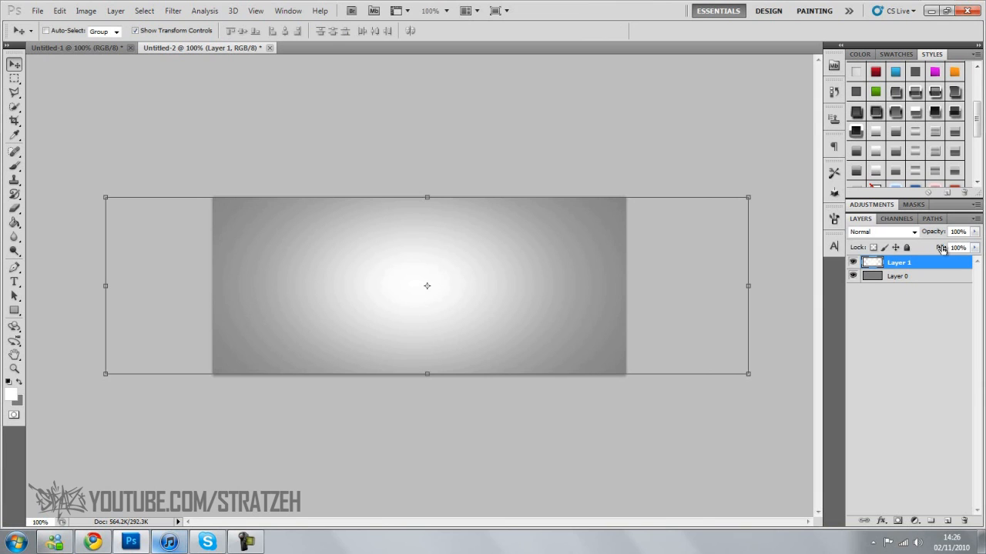
click(957, 248)
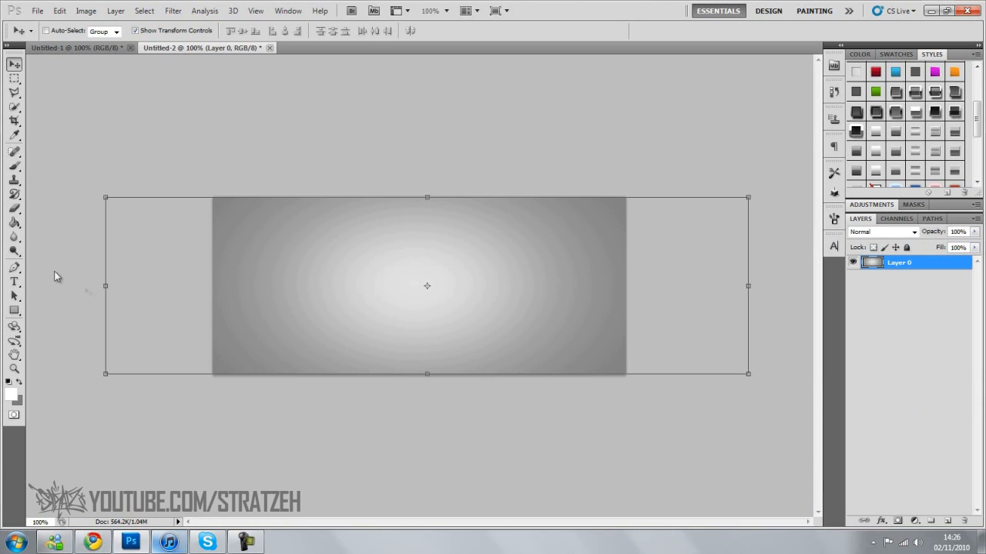
mouse_move(14, 282)
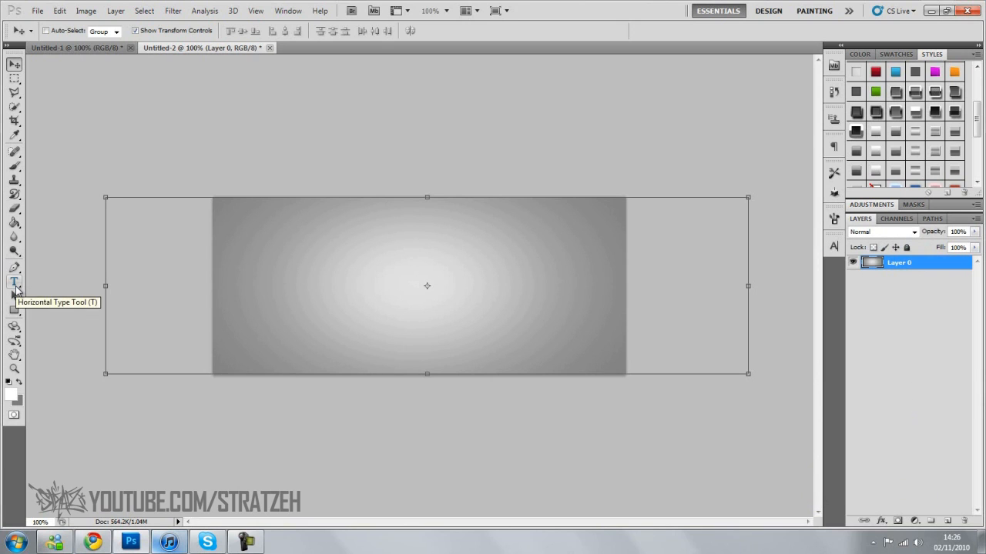
Type TUTORIAL in 174 pt white BankGothic Md BT across the canvas centre.
click(14, 282)
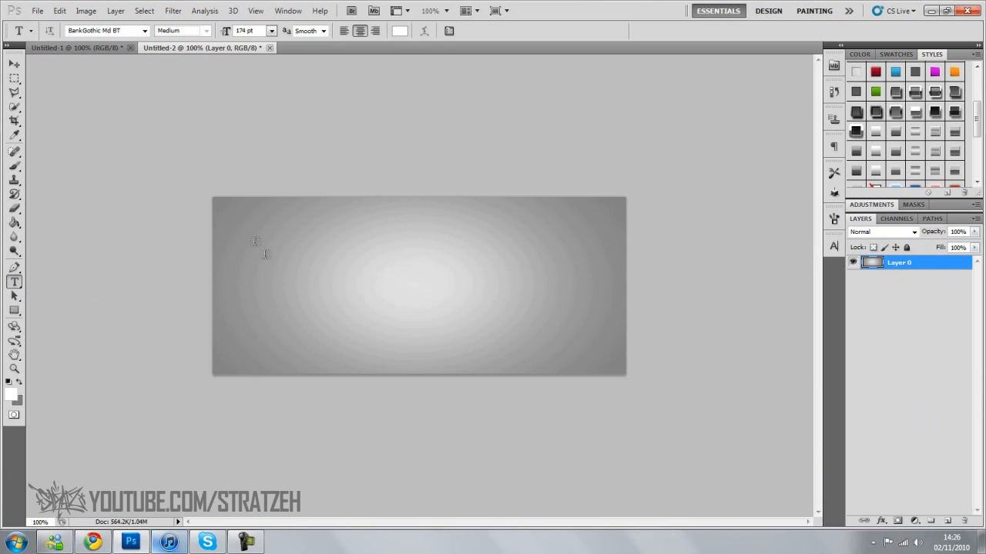
click(262, 246)
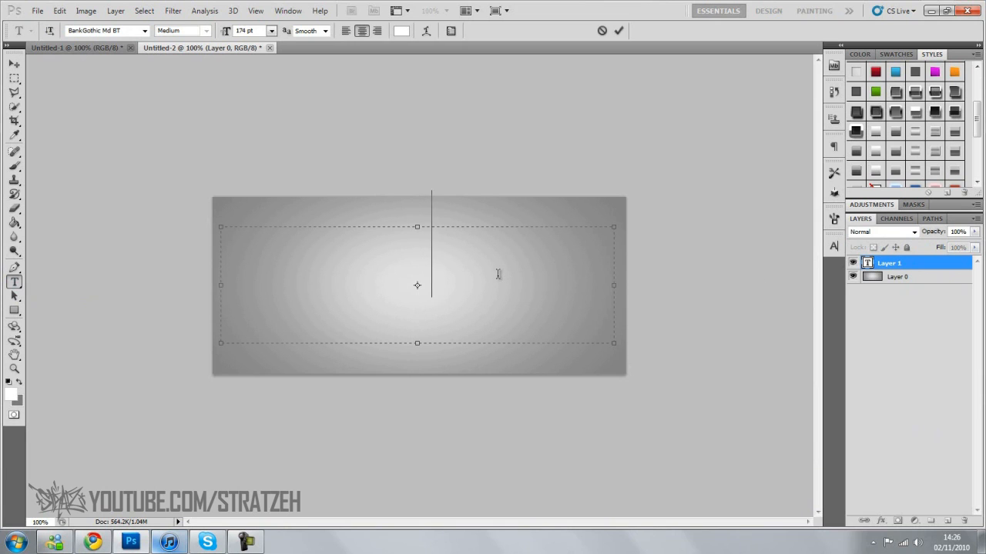
text(TUTOR)
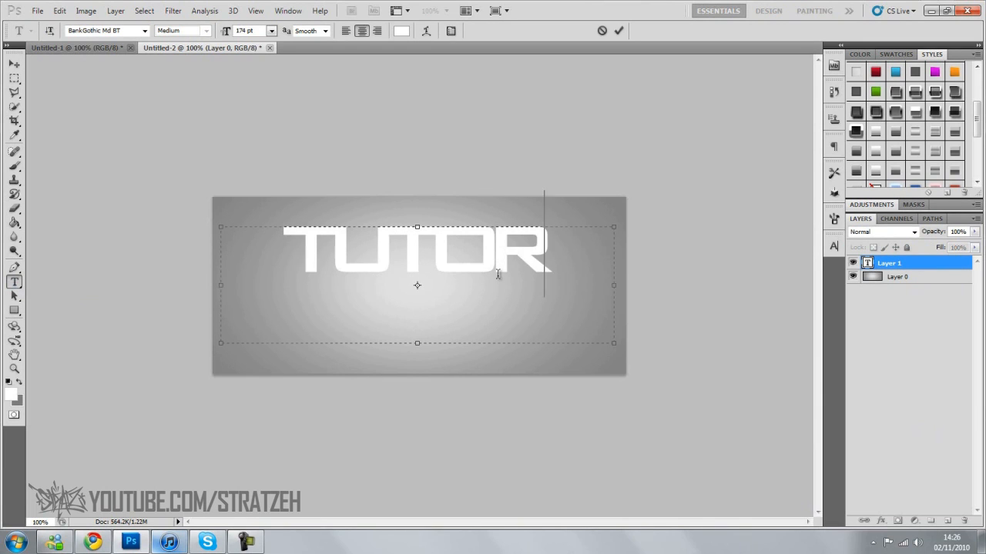
text(IAL)
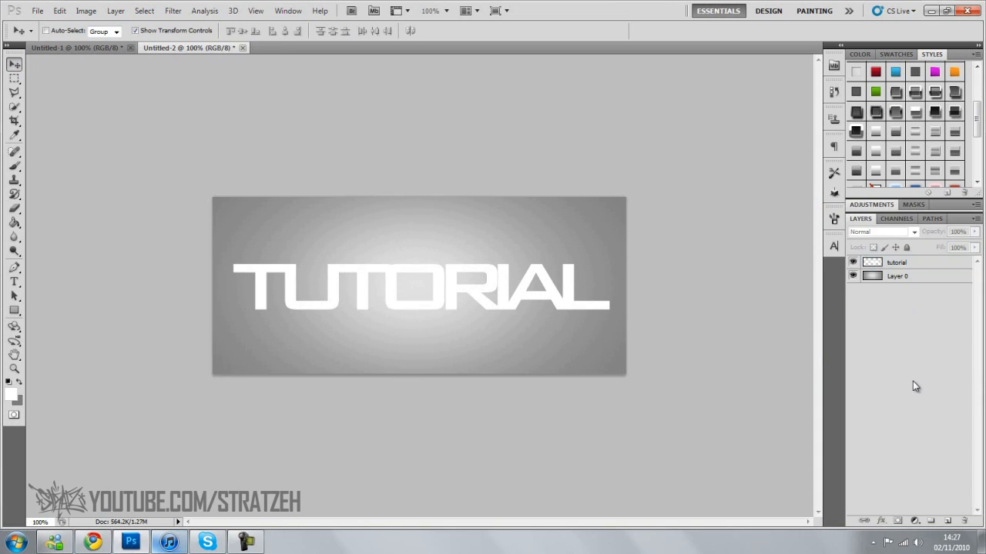
Give TUTORIAL a 1 px outside black stroke and drop shadow (distance 2, spread 10, size 9).
click(876, 521)
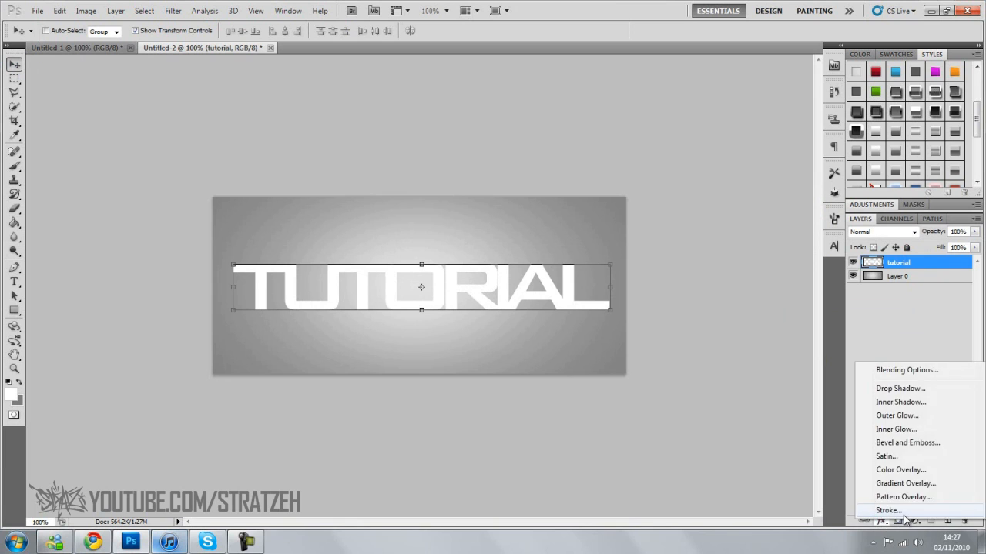
click(888, 510)
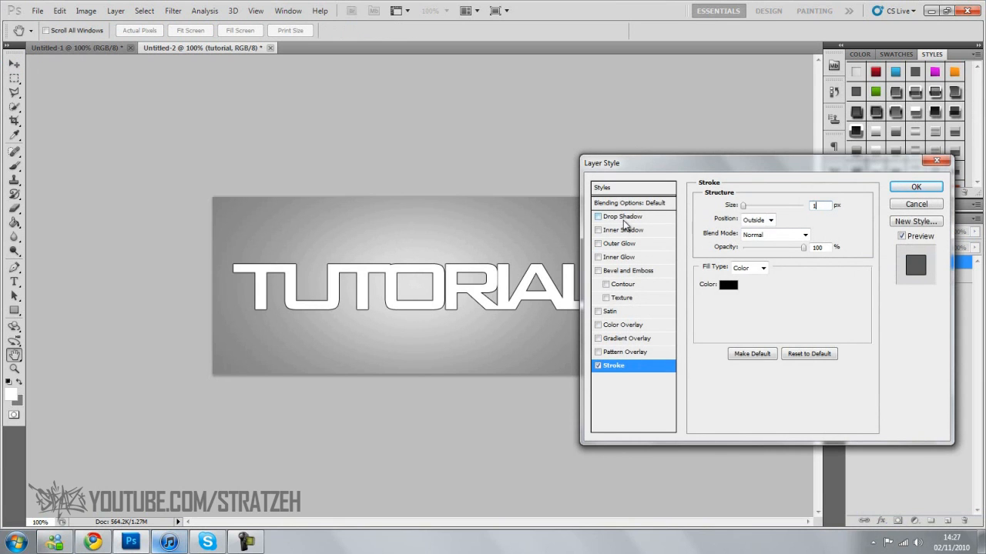
click(623, 216)
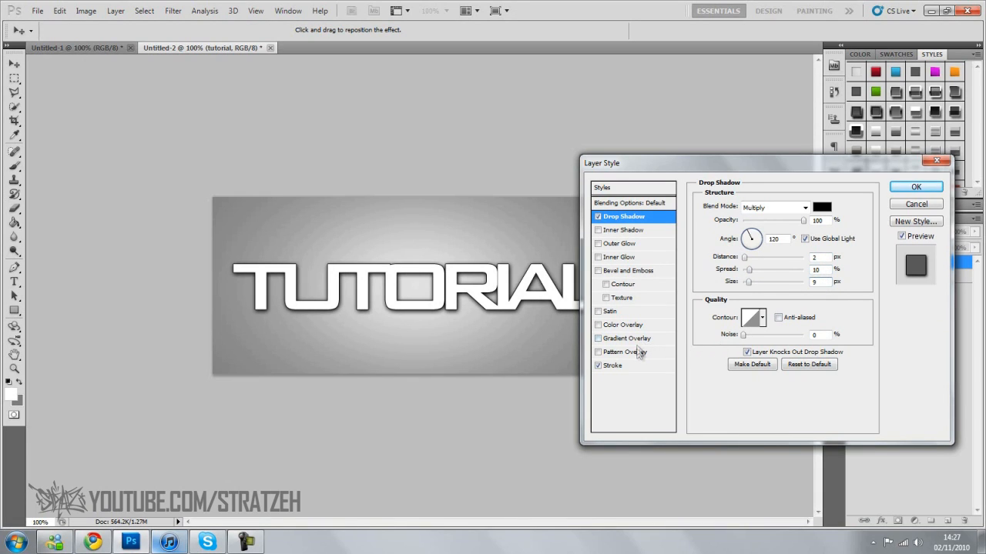
mouse_move(628, 343)
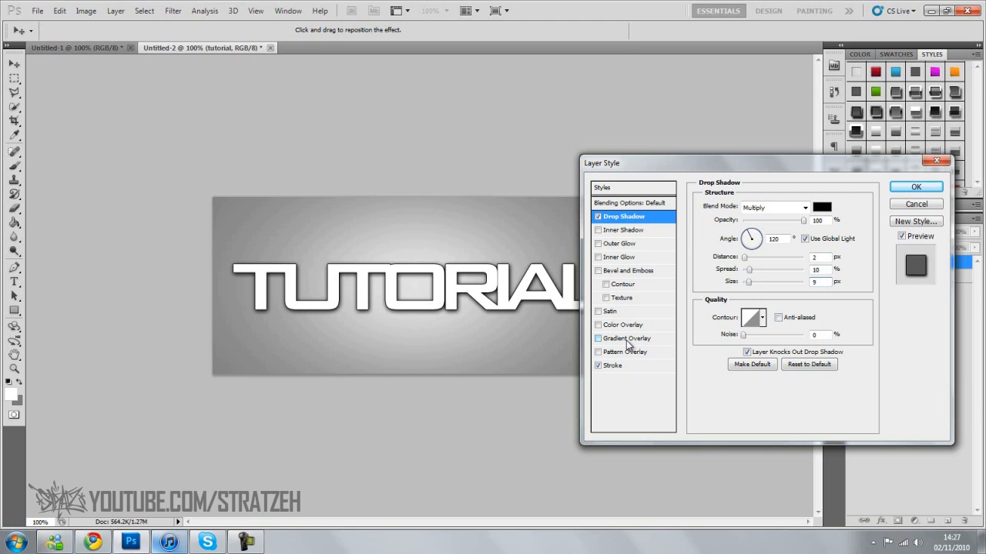
Enable Gradient Overlay on TUTORIAL and set both gradient colour stops to grey.
click(626, 338)
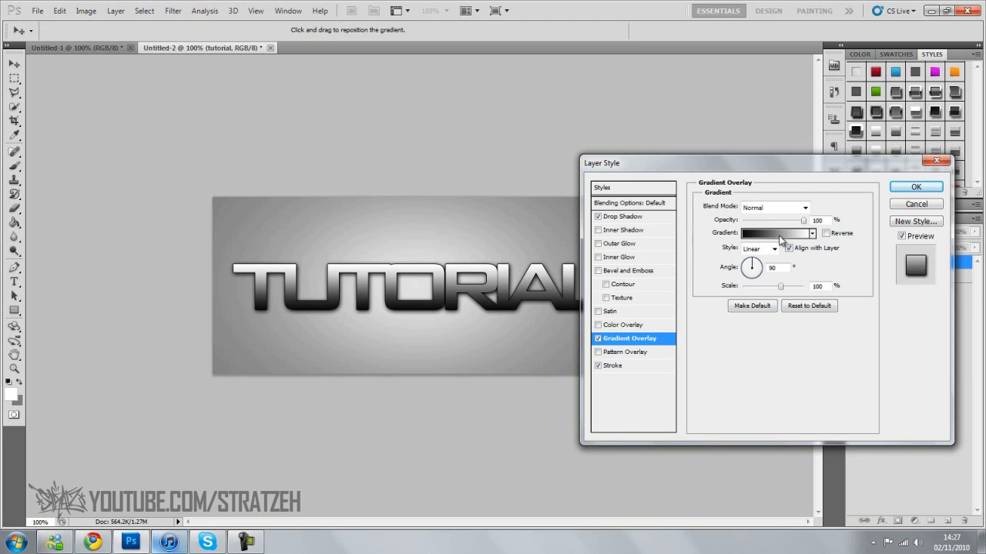
click(774, 233)
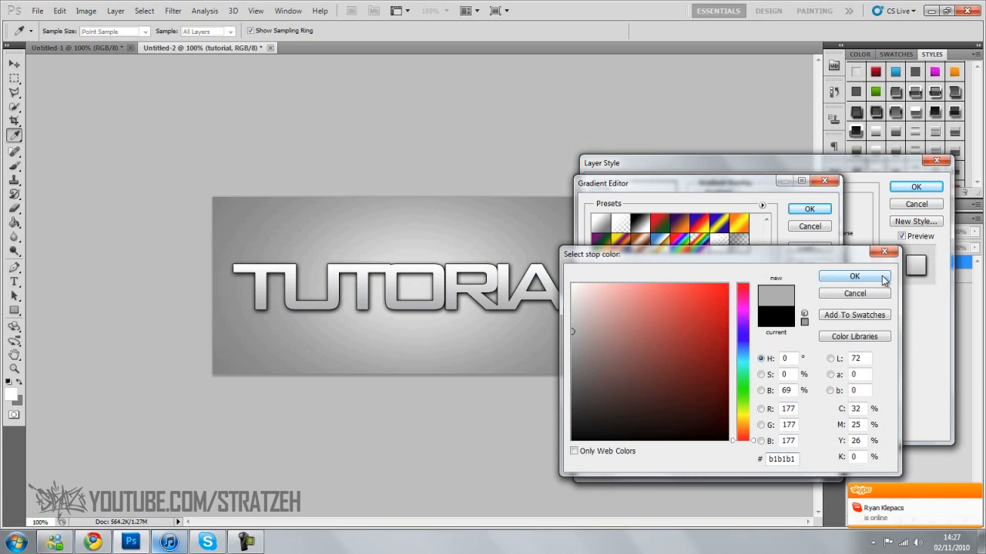
click(853, 276)
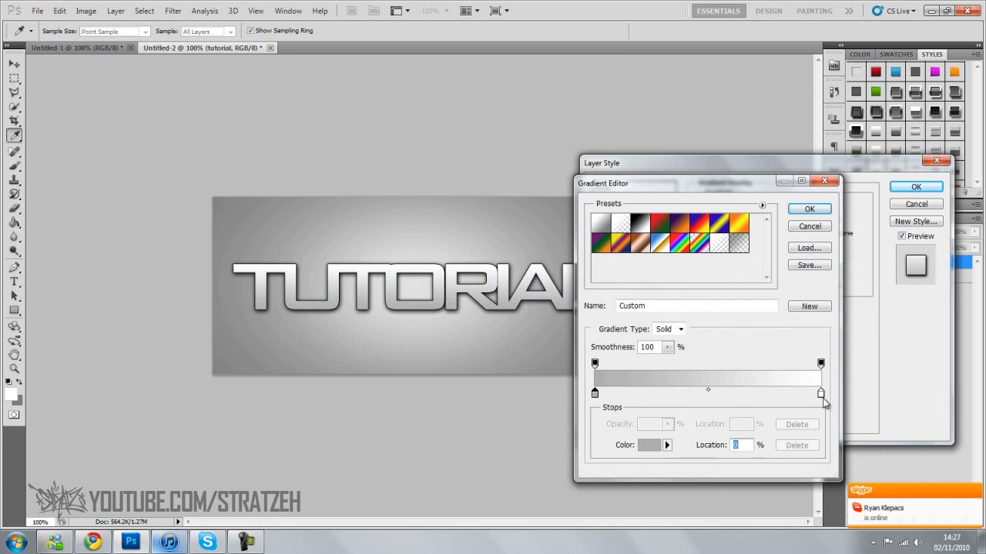
click(649, 446)
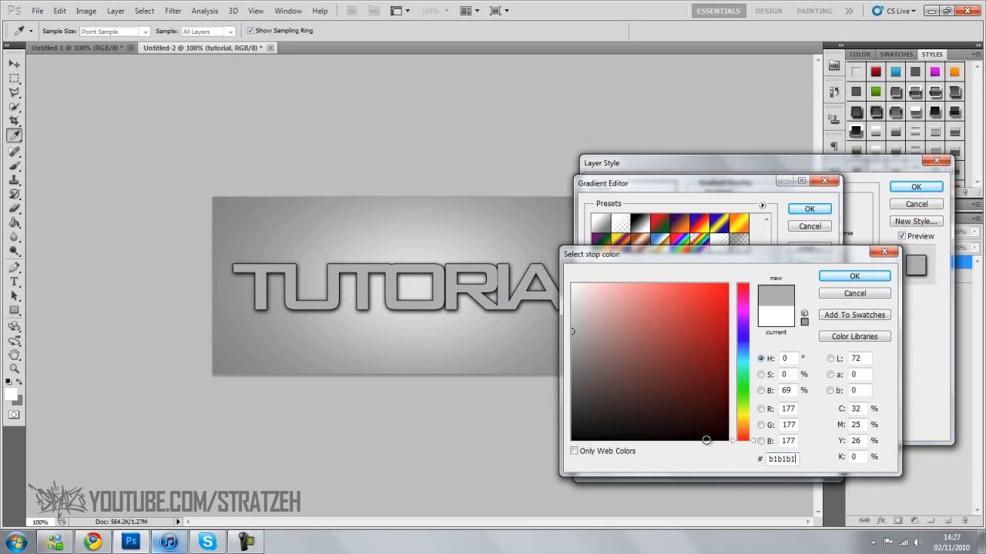
click(854, 276)
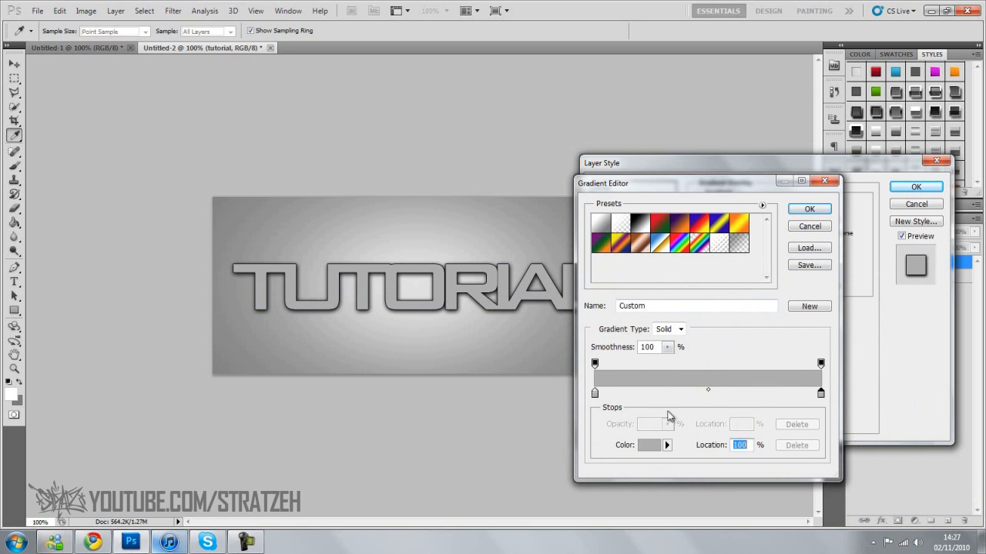
mouse_move(709, 398)
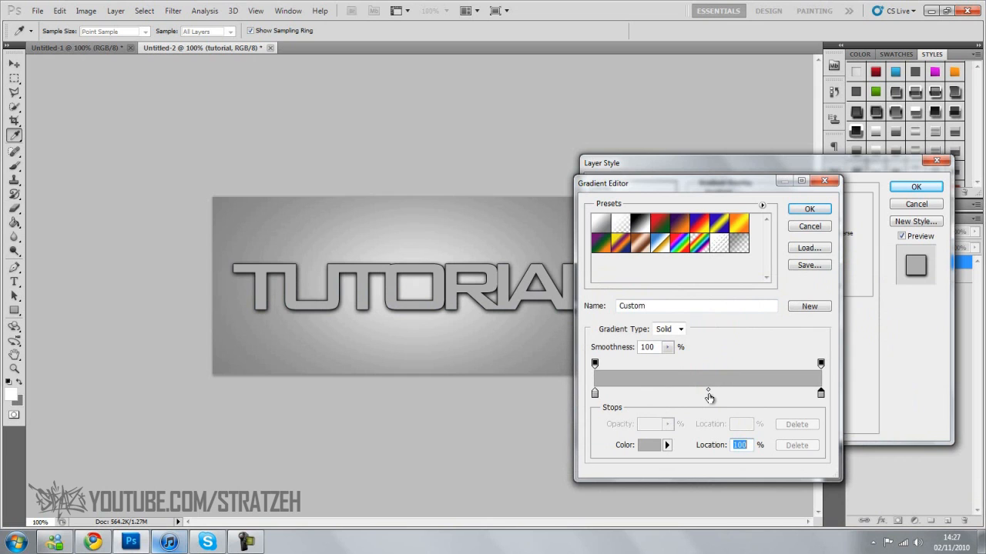
Add a middle gradient stop coloured dark grey 393939.
click(708, 394)
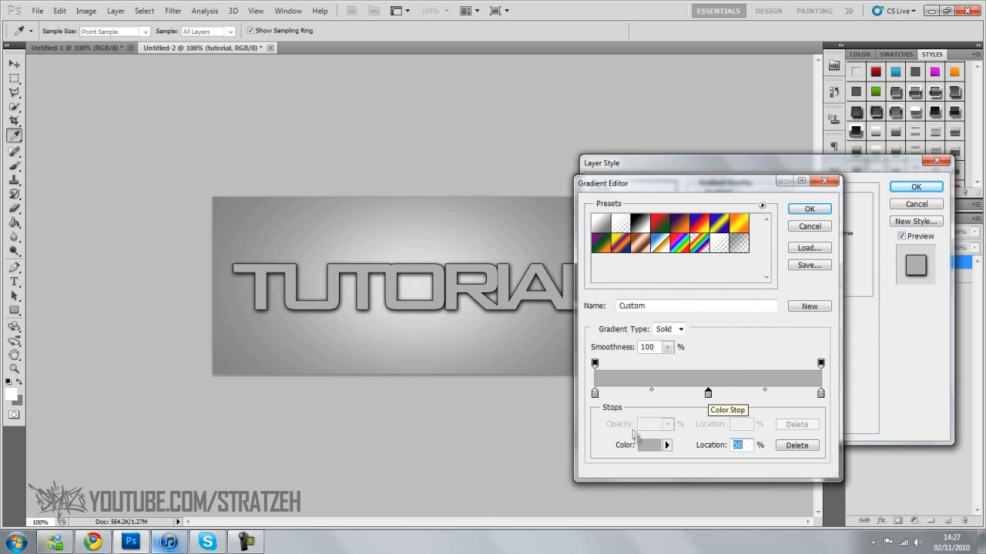
click(648, 445)
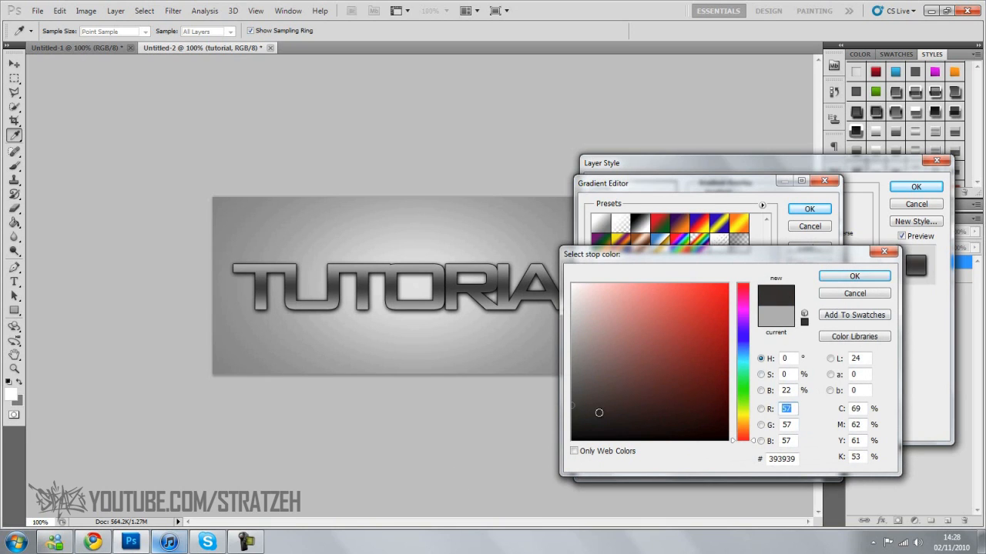
click(854, 276)
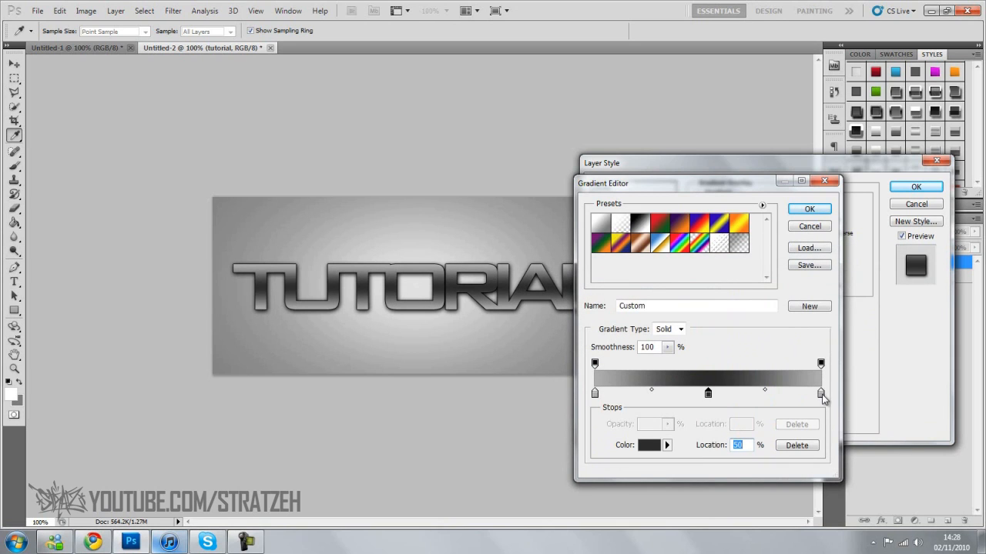
Drag the gradient stops to about 13%, 52% and 54% to form a sharp dark band.
drag(820, 392, 759, 393)
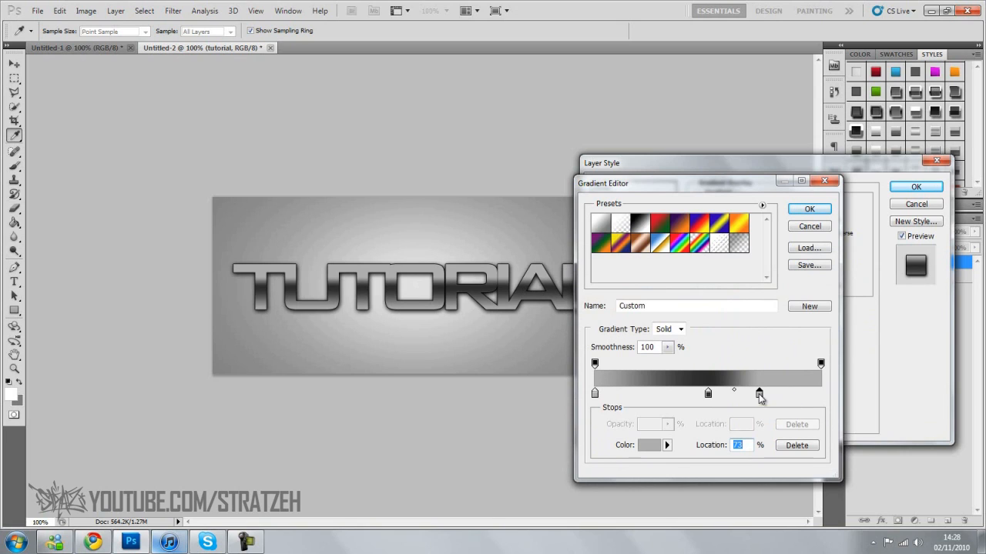
drag(737, 394, 709, 395)
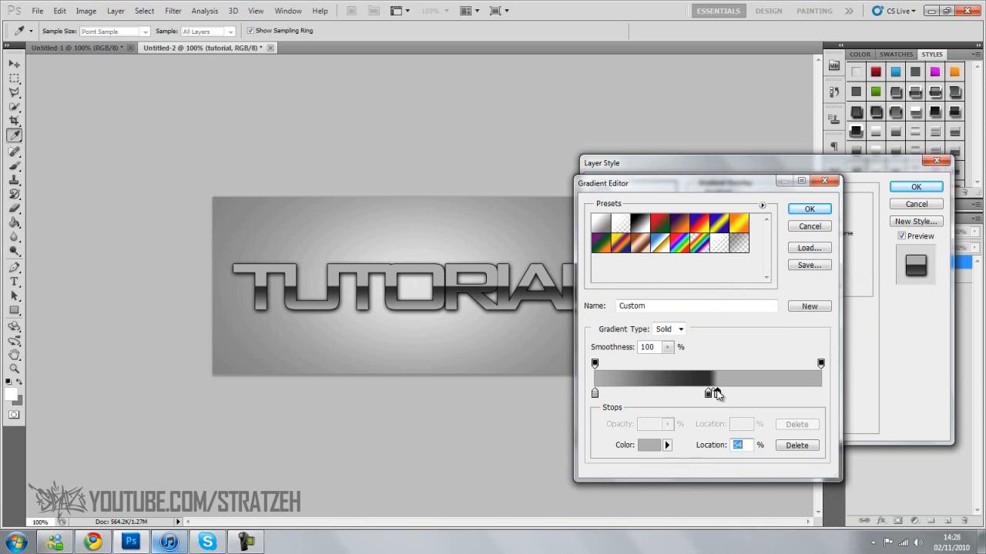
drag(707, 392, 719, 392)
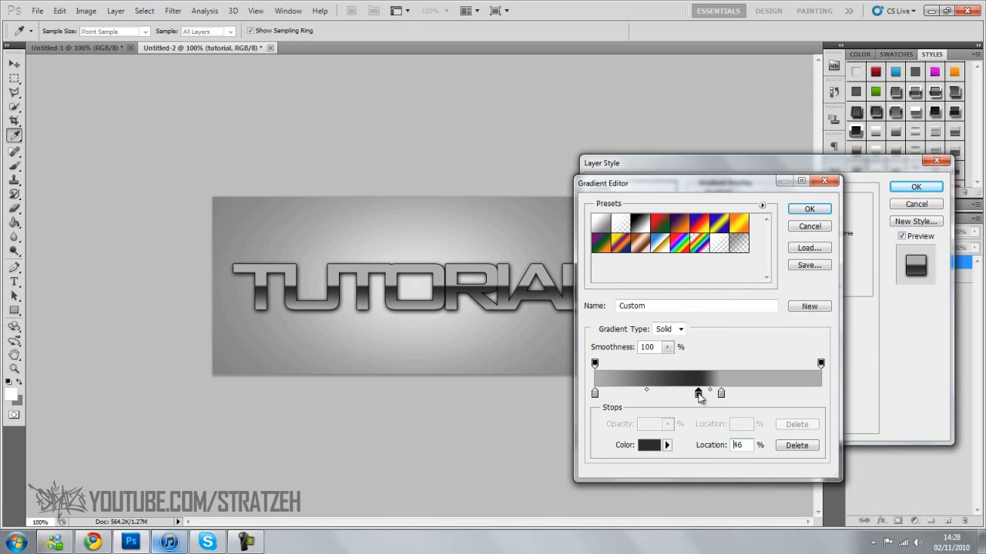
drag(699, 393, 717, 392)
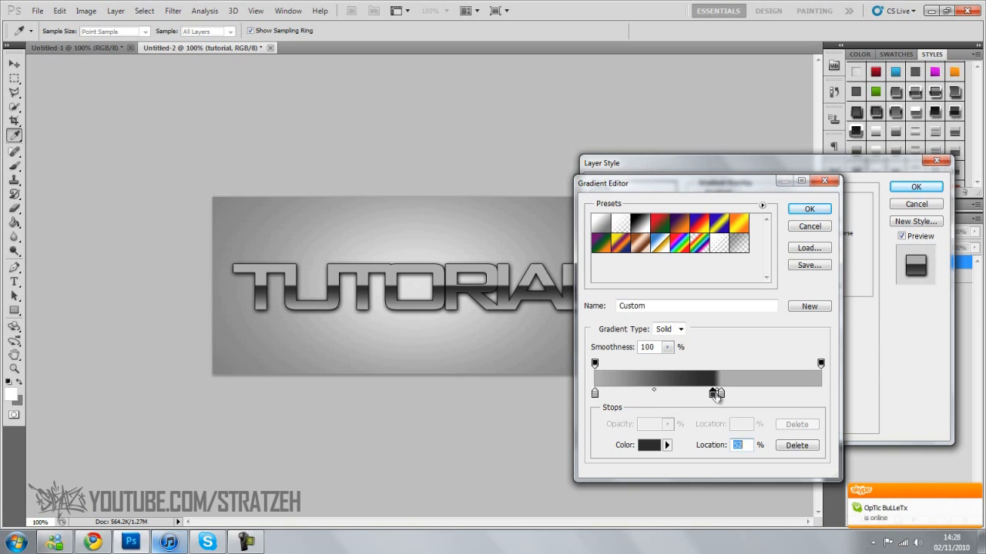
drag(714, 394, 732, 394)
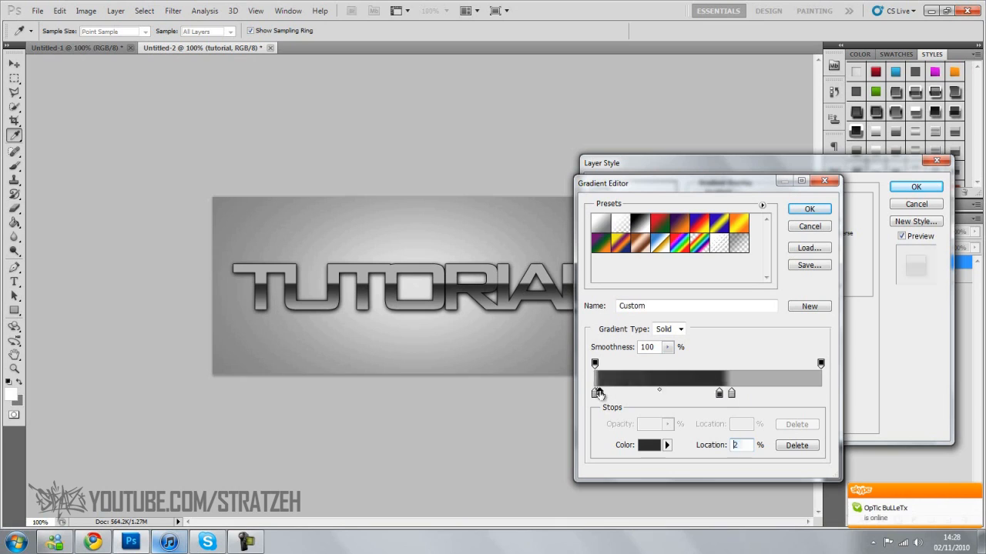
drag(595, 393, 654, 393)
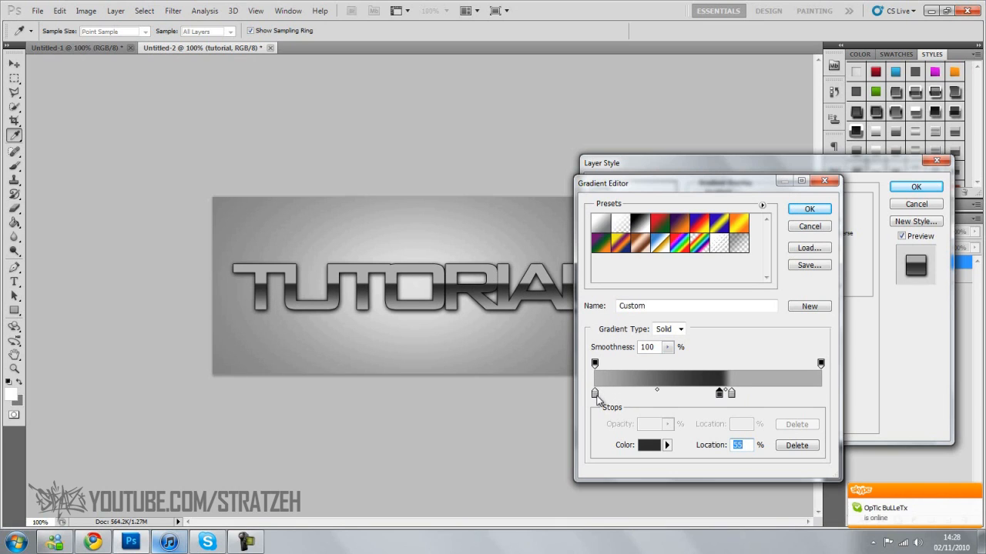
drag(595, 394, 643, 394)
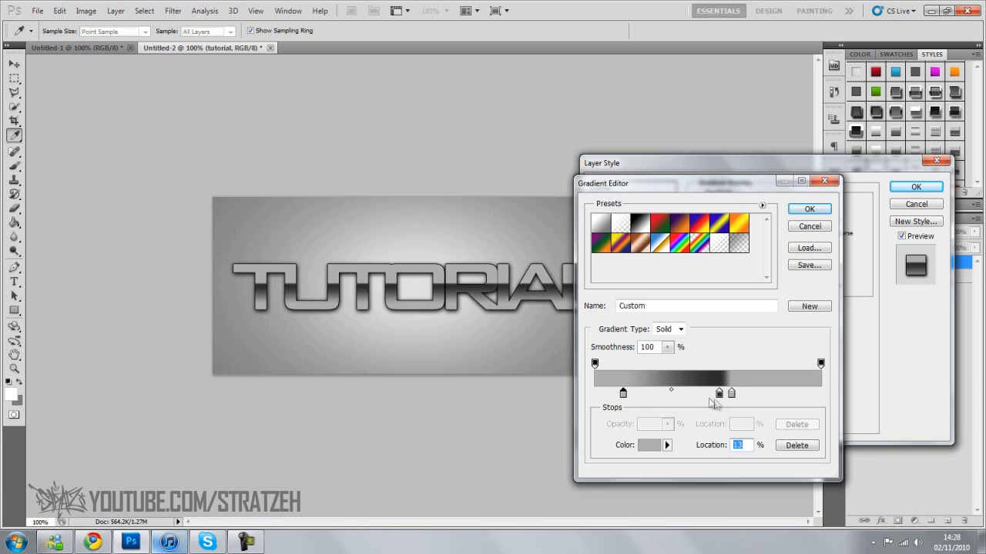
click(648, 445)
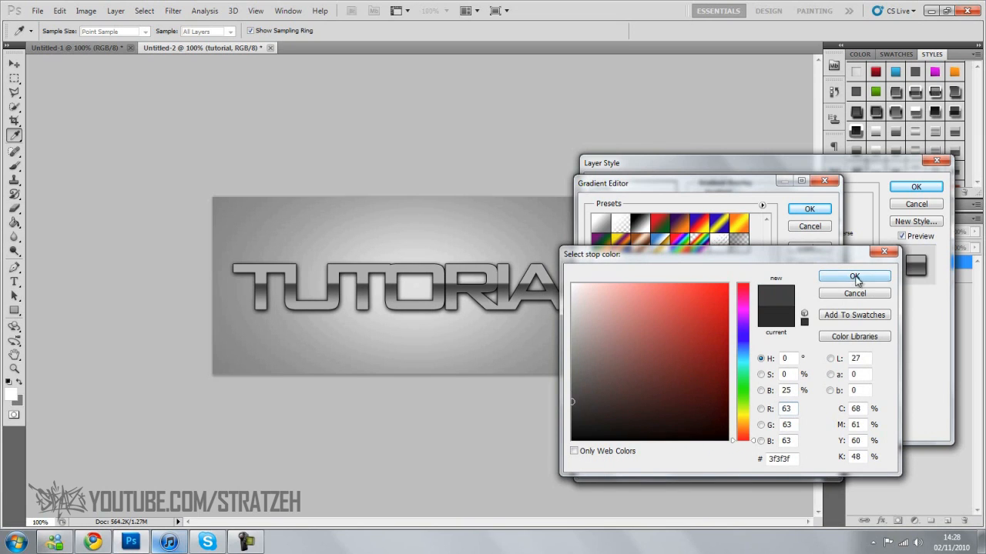
Set stop colours 3f3f3f and e5e5e5, nudge a grey stop to 53%, and accept the gradient.
click(854, 276)
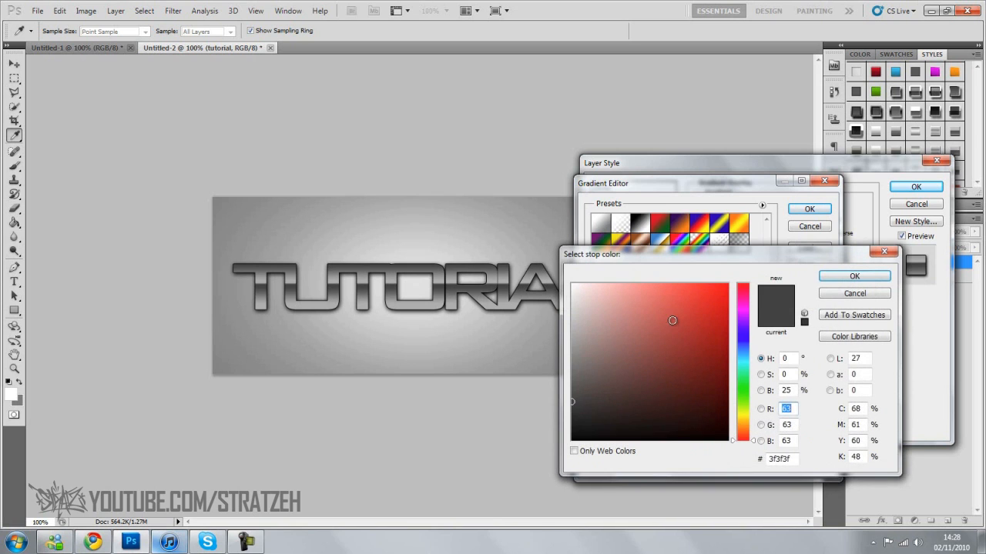
click(599, 316)
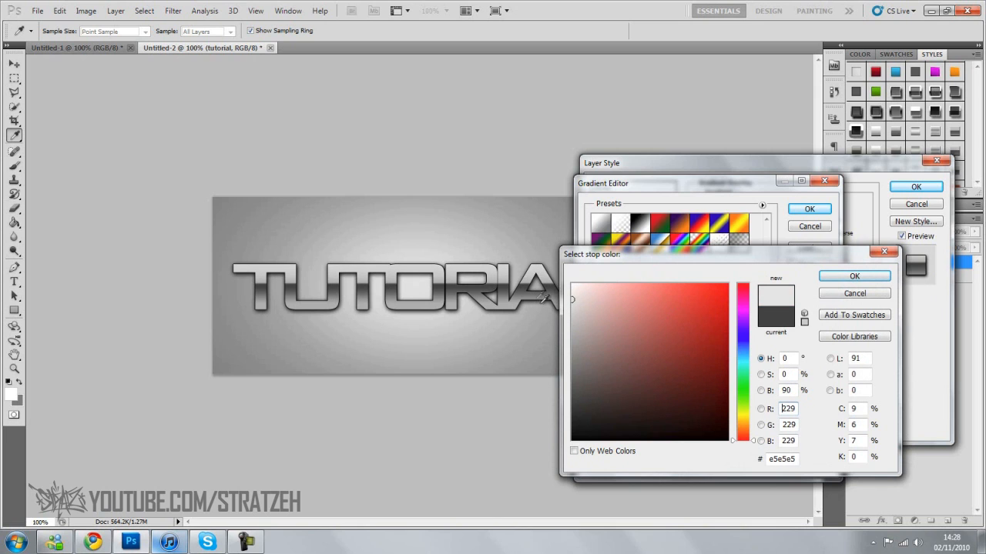
click(854, 276)
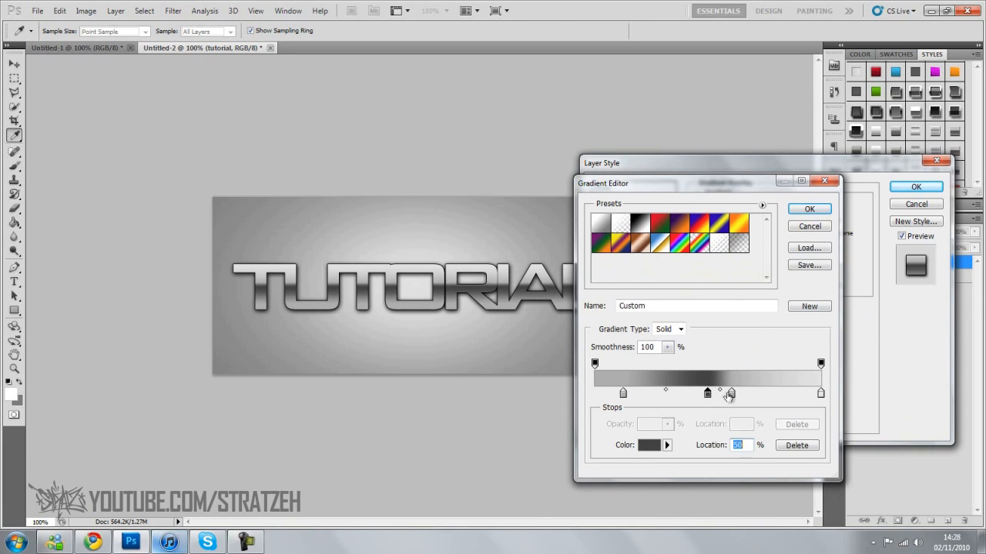
drag(707, 393, 710, 393)
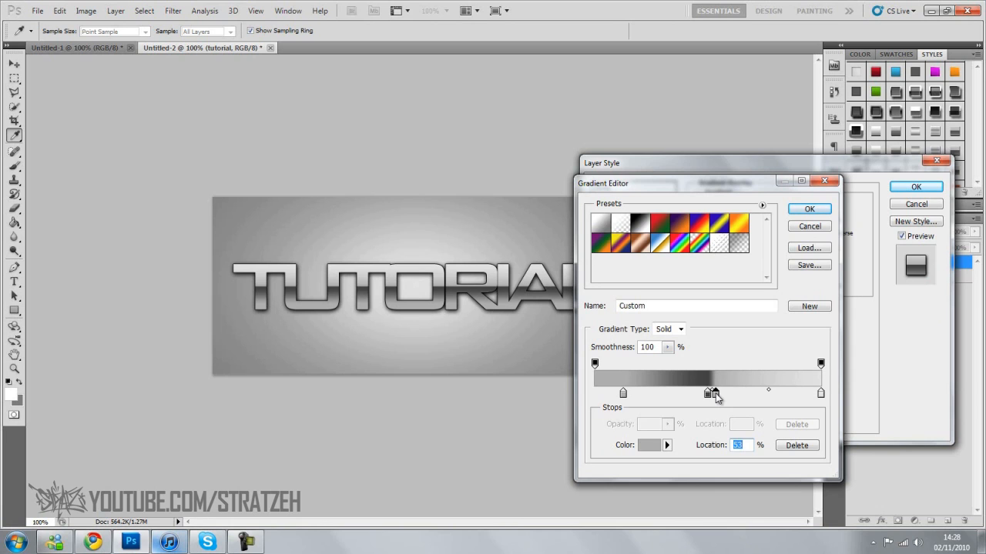
click(809, 208)
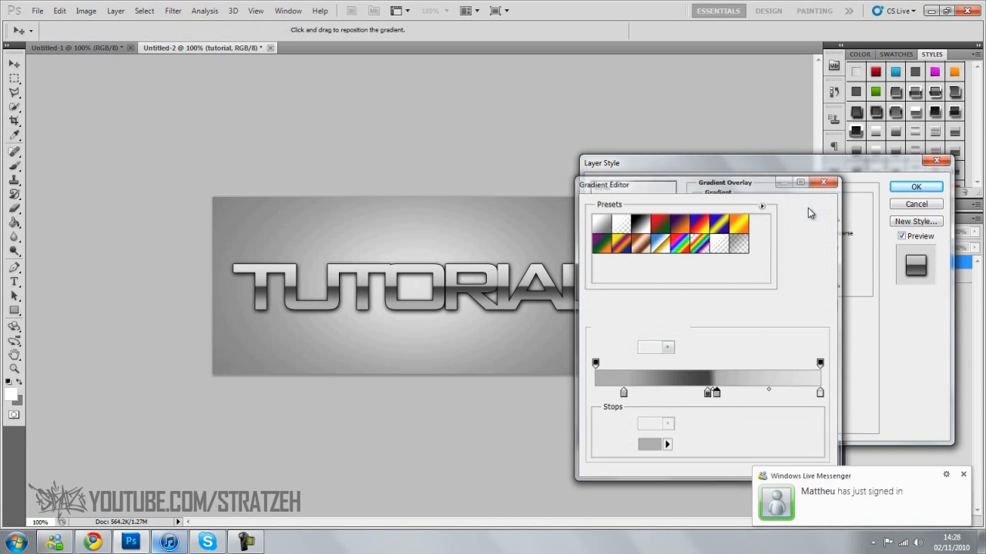
Apply the layer style, collapse TUTORIAL's effects list, and dismiss the move tool warning.
click(916, 187)
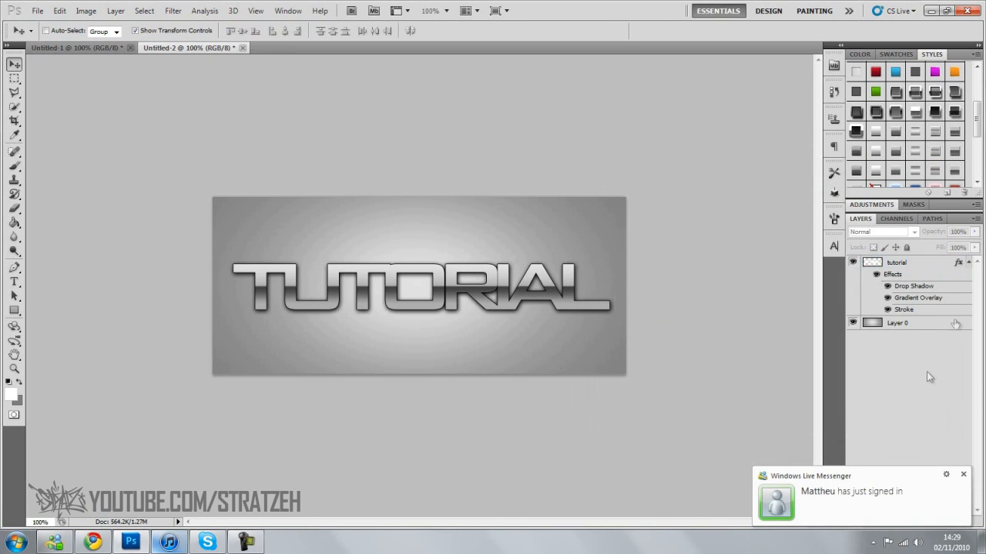
click(968, 261)
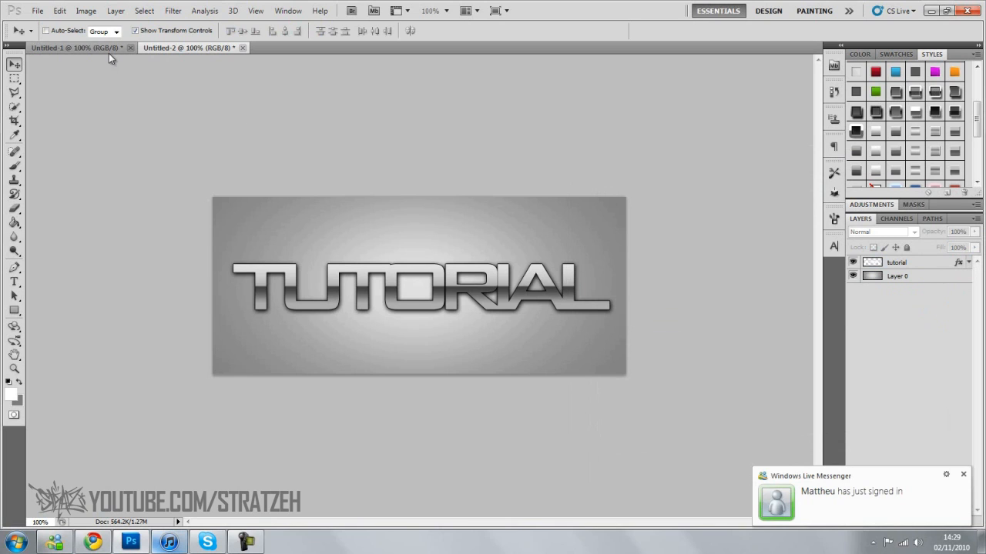
mouse_move(123, 54)
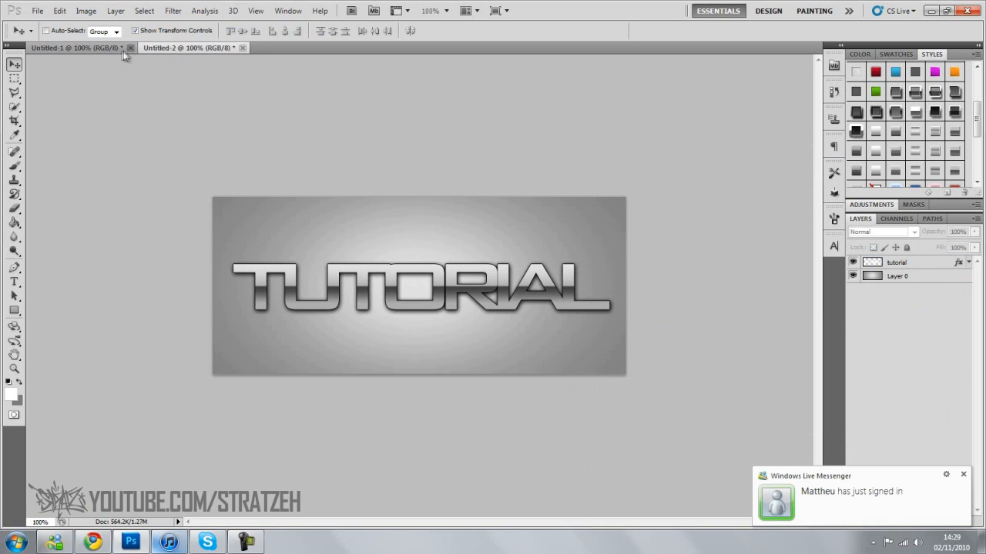
click(420, 286)
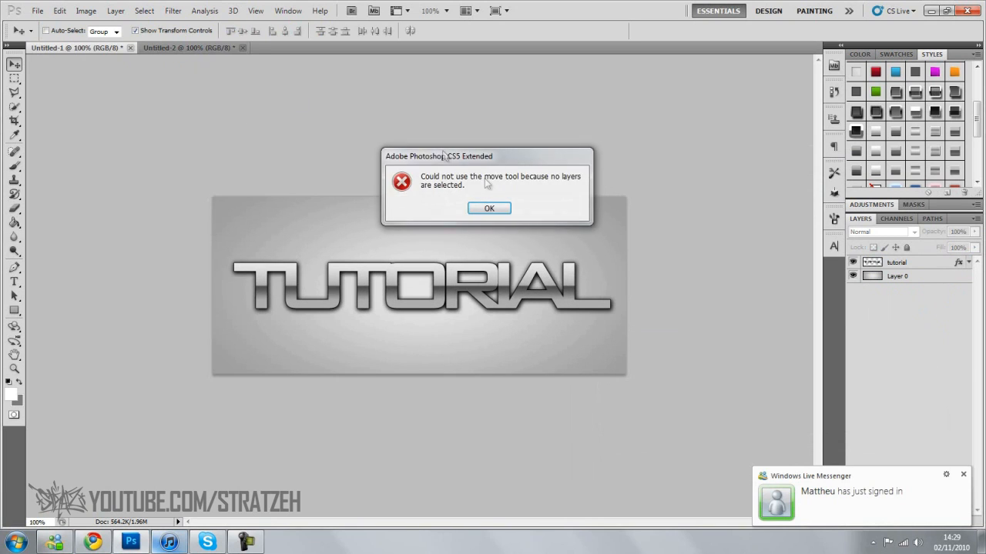
click(489, 208)
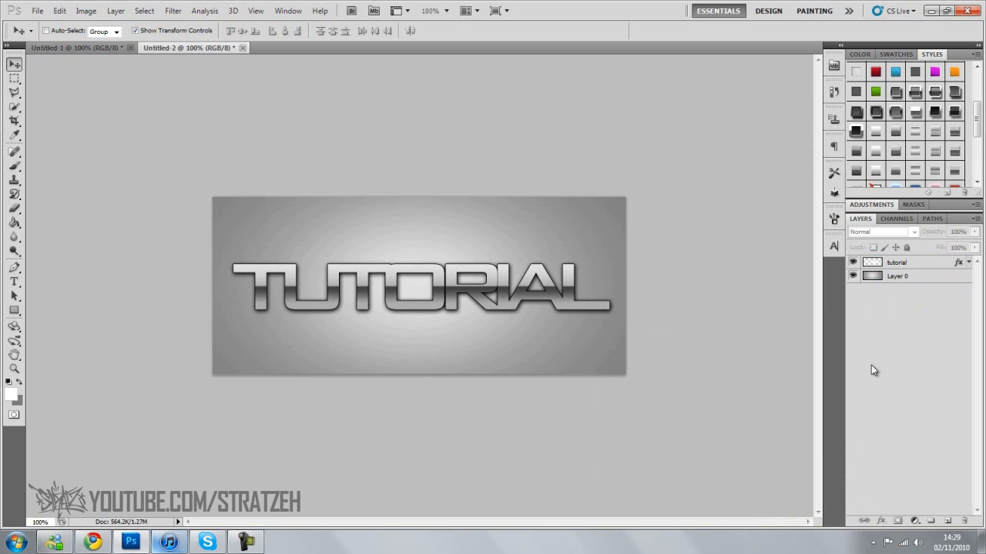